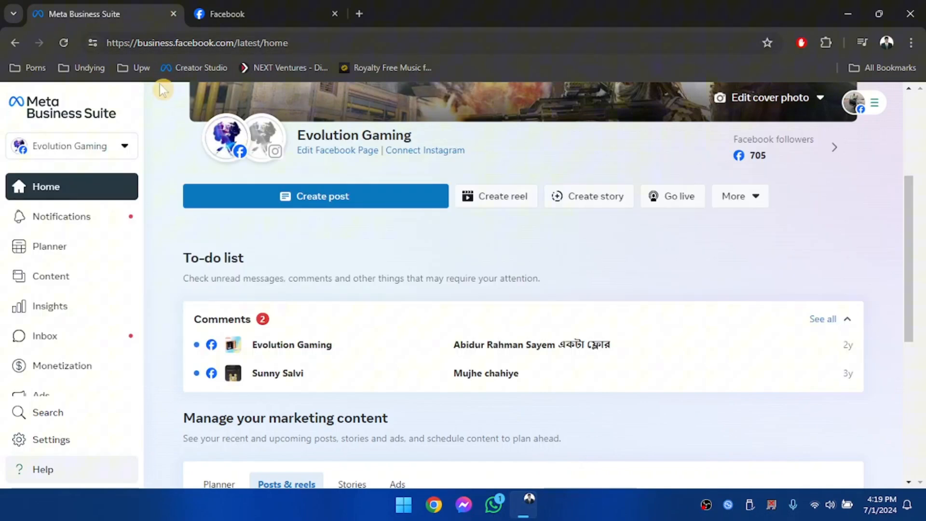
pyautogui.moveTo(167, 220)
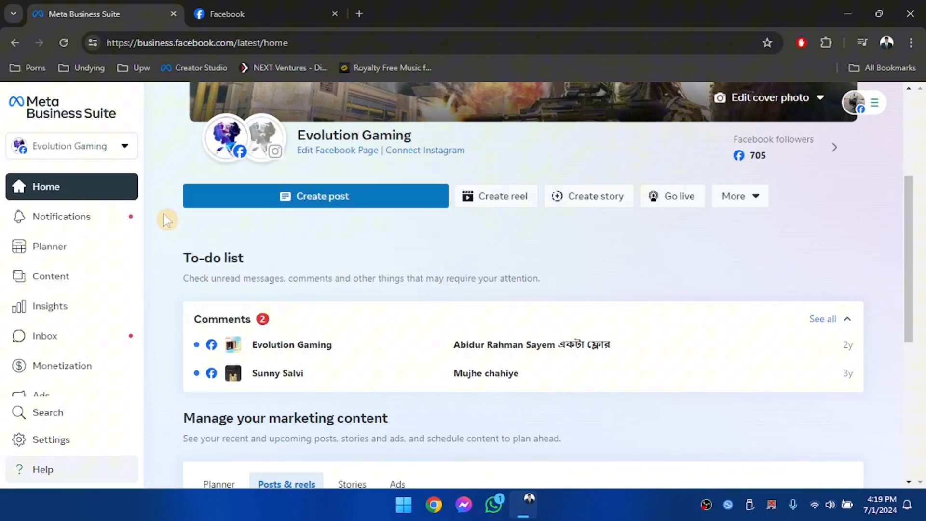
# Start a new post for the Evolution Gaming page from the Business Suite home
pyautogui.click(316, 196)
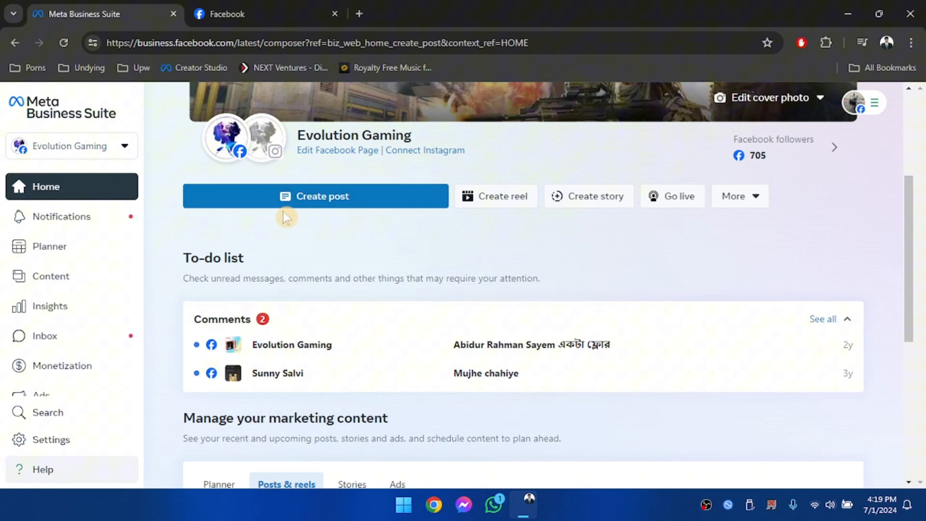
# Add the Sultan's Solitude group as a post destination alongside Evolution Gaming
pyautogui.click(315, 196)
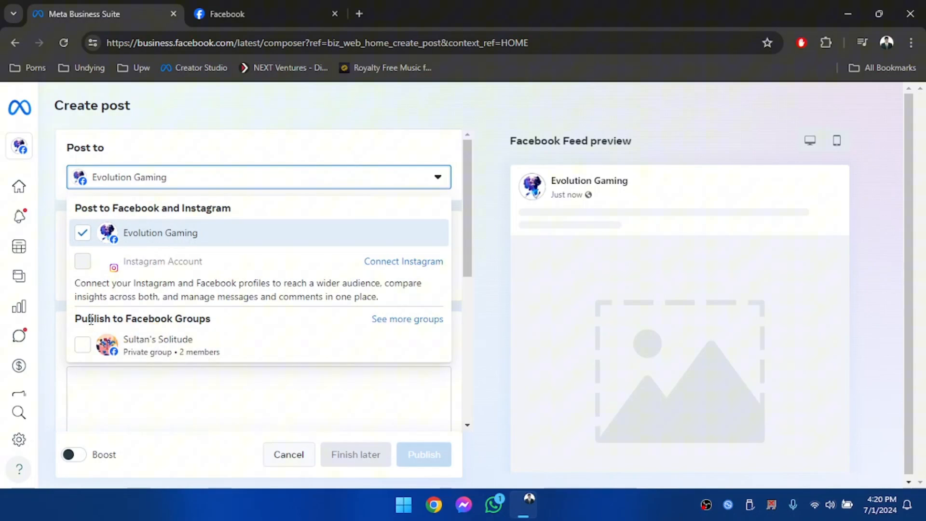
pyautogui.moveTo(200, 351)
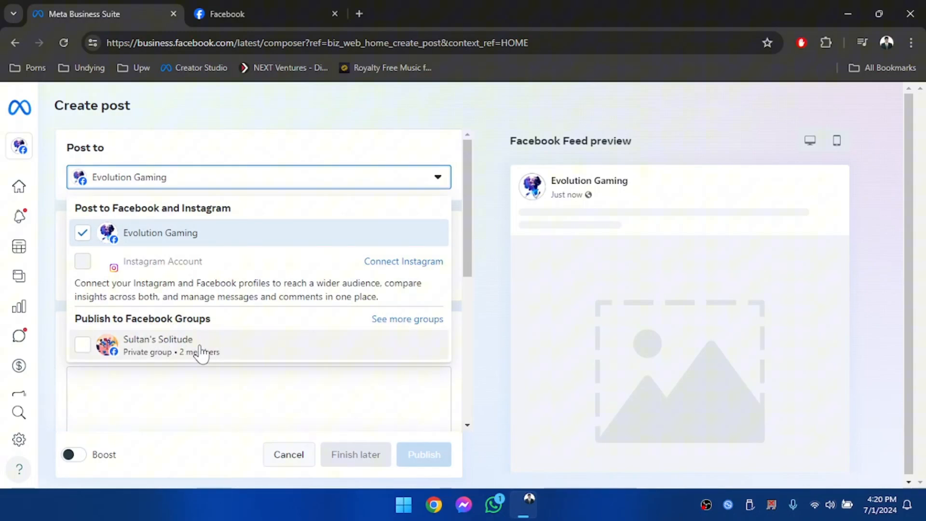
pyautogui.click(82, 344)
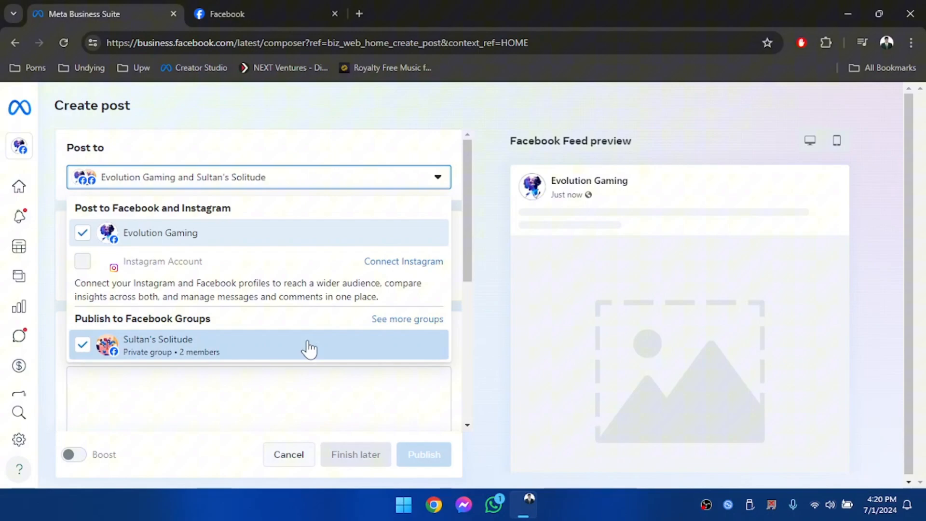
pyautogui.moveTo(218, 355)
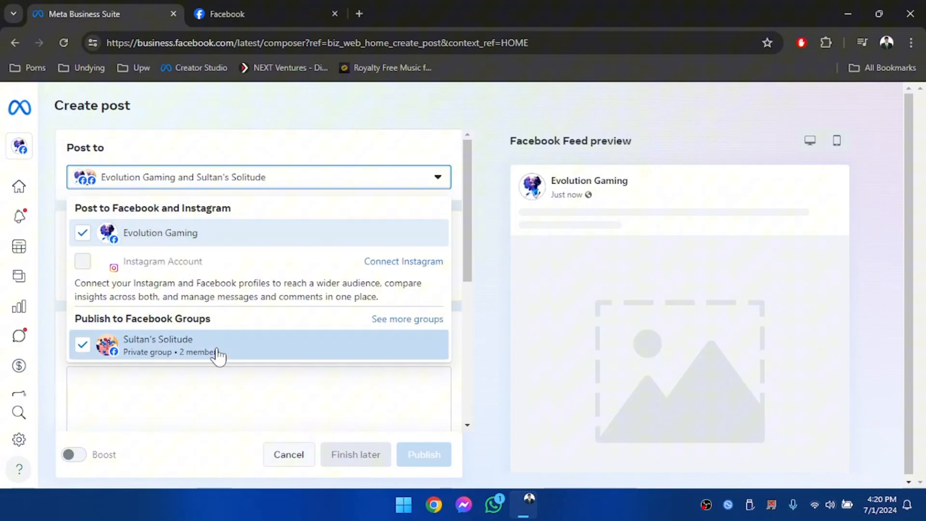
pyautogui.moveTo(497, 252)
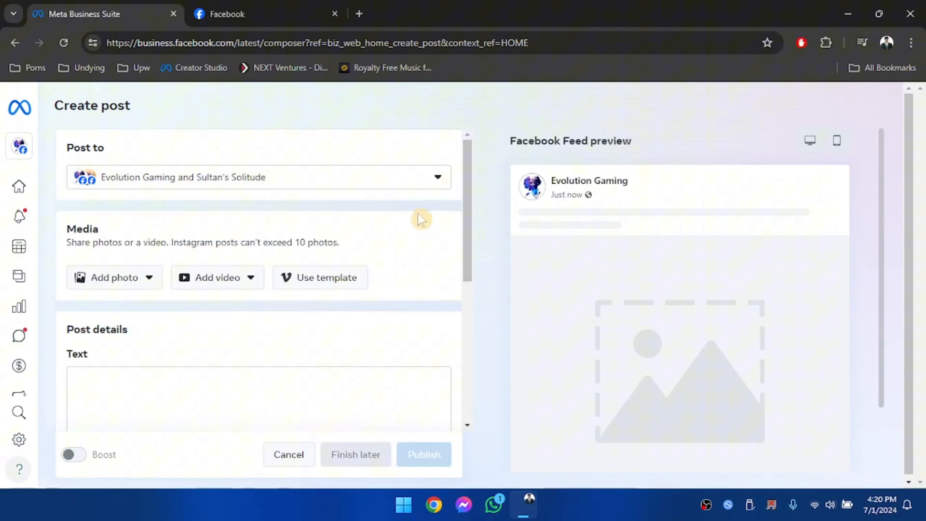
# Switch to the Evolution Gaming page on Facebook itself
pyautogui.click(225, 14)
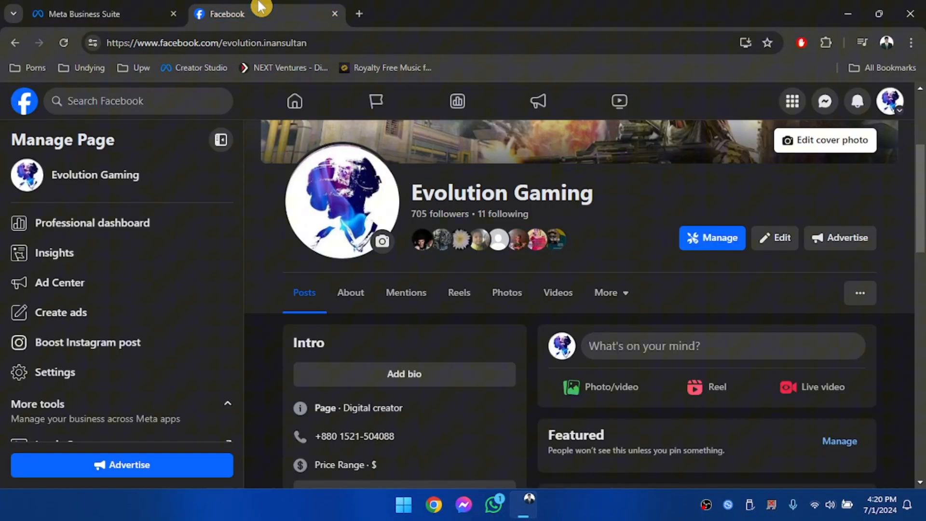
pyautogui.moveTo(470, 330)
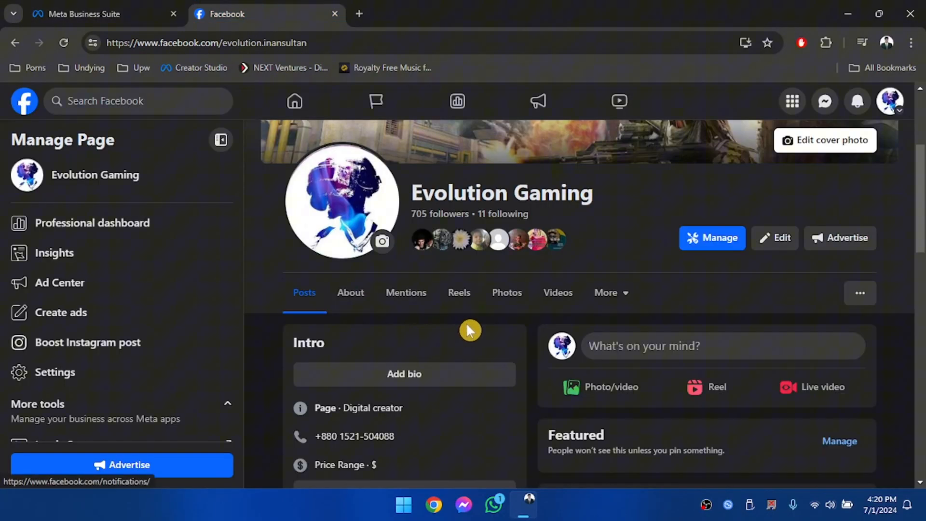
pyautogui.moveTo(484, 325)
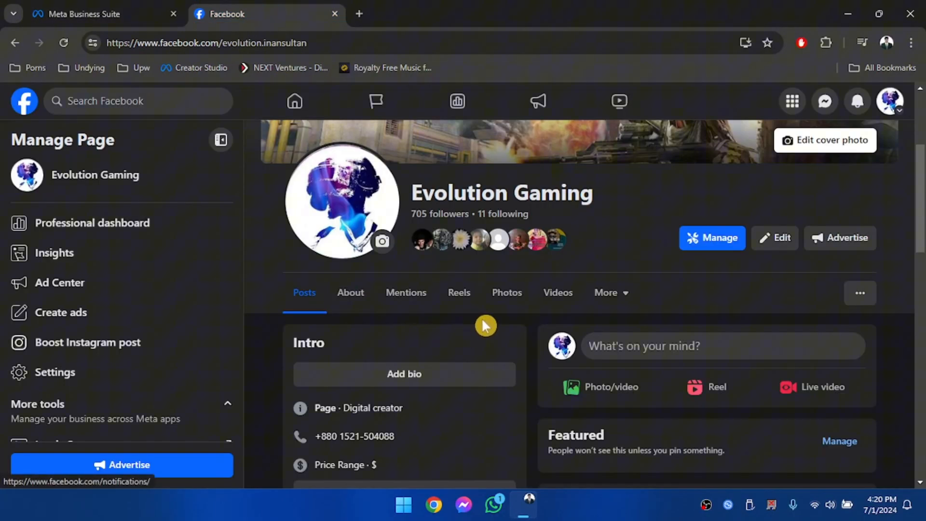
pyautogui.moveTo(611, 293)
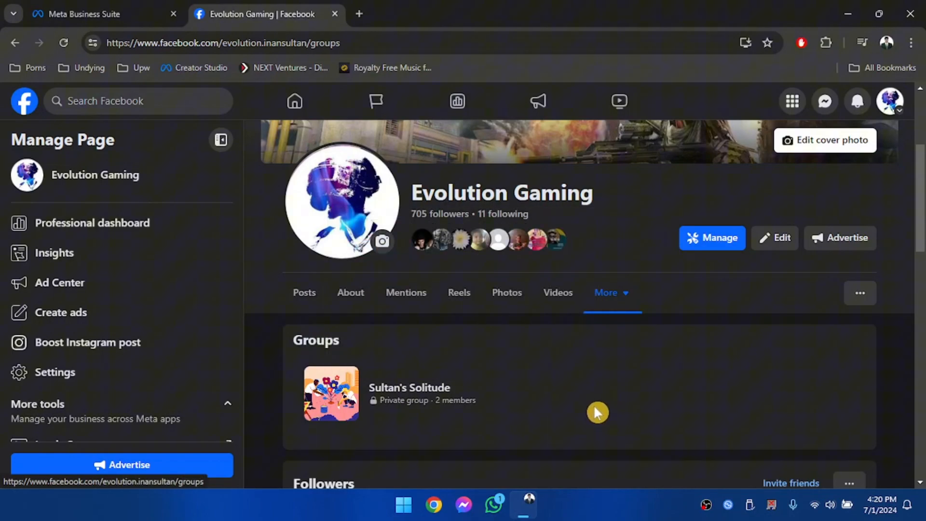
pyautogui.moveTo(524, 331)
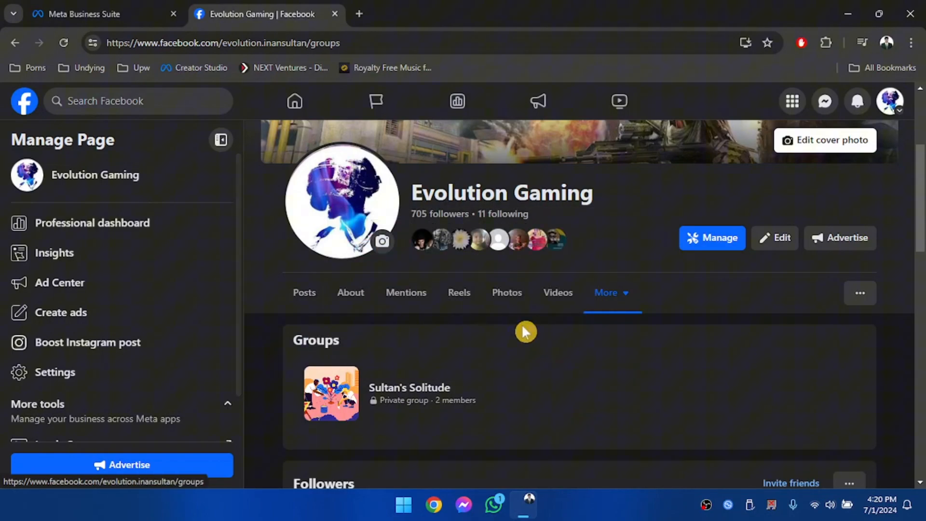
pyautogui.moveTo(423, 472)
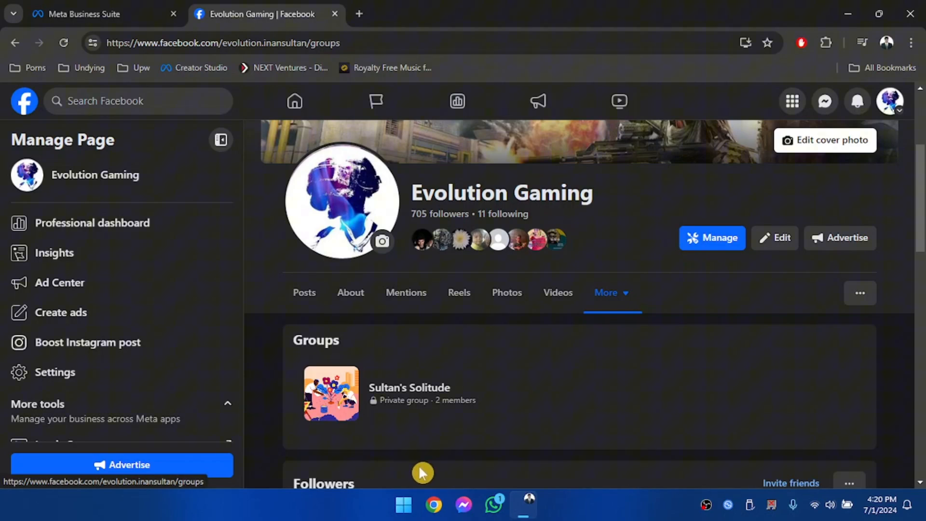
pyautogui.moveTo(460, 196)
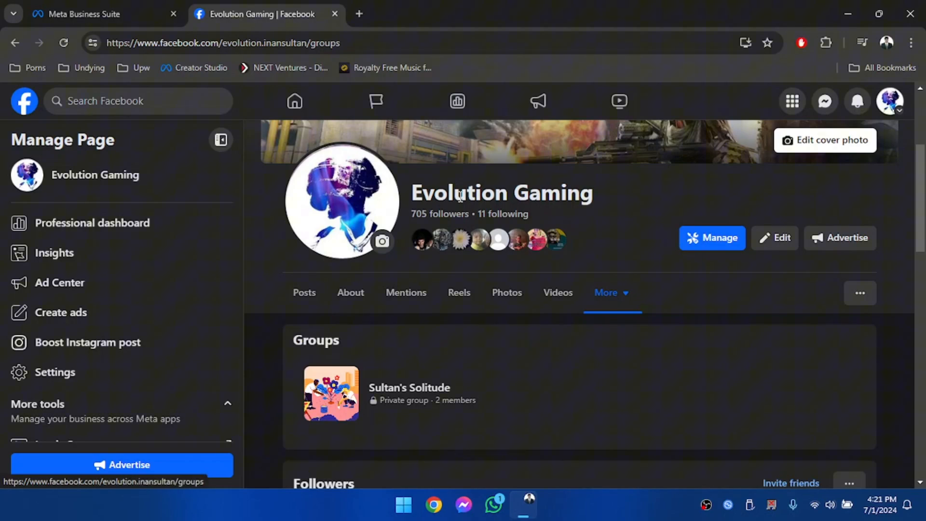
pyautogui.moveTo(613, 207)
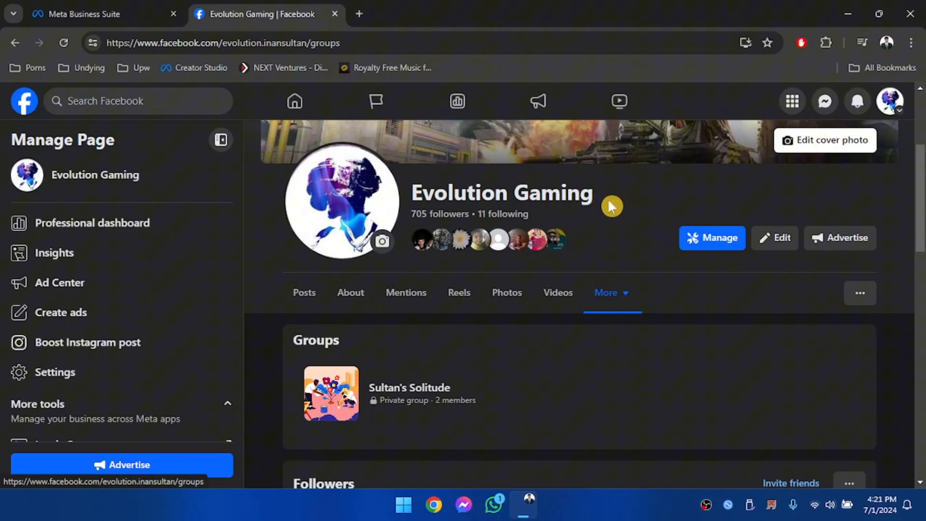
pyautogui.moveTo(624, 197)
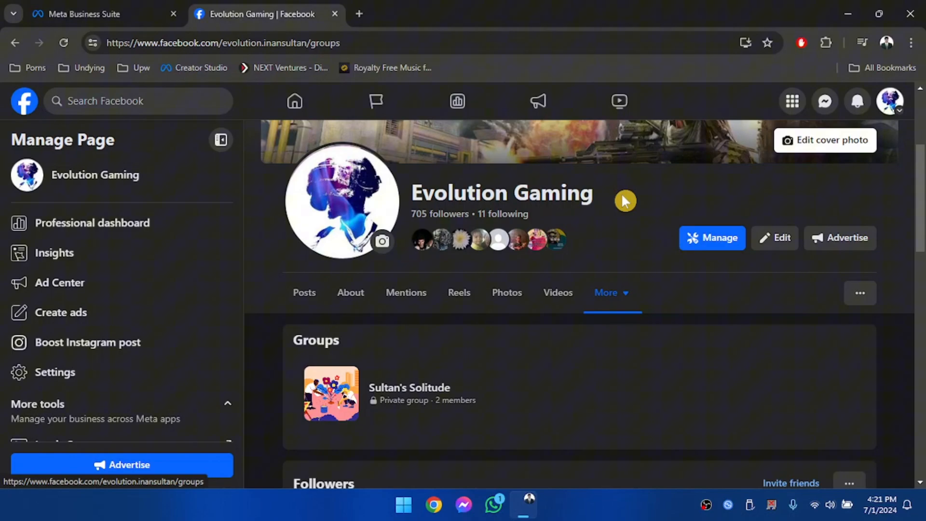
pyautogui.moveTo(577, 313)
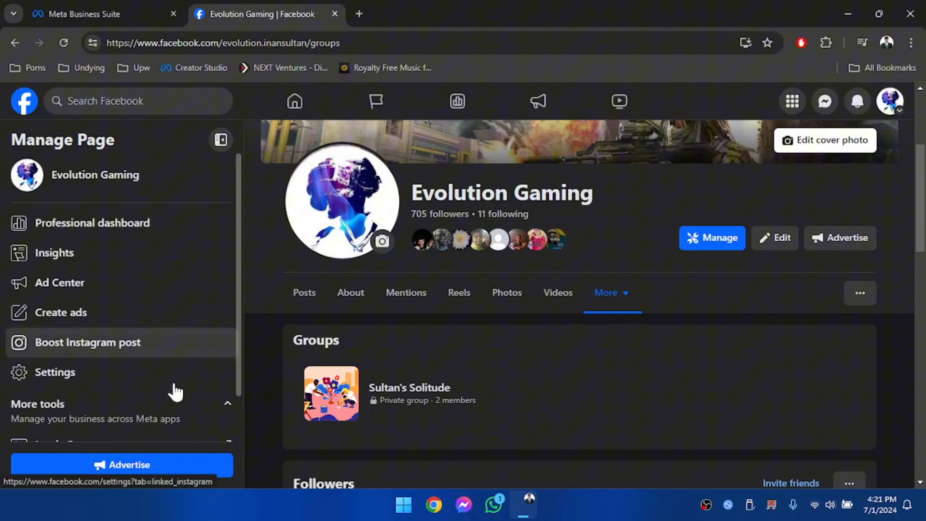
# Return to the composer and confirm page and Sultan's Solitude group both remain checked
pyautogui.click(100, 13)
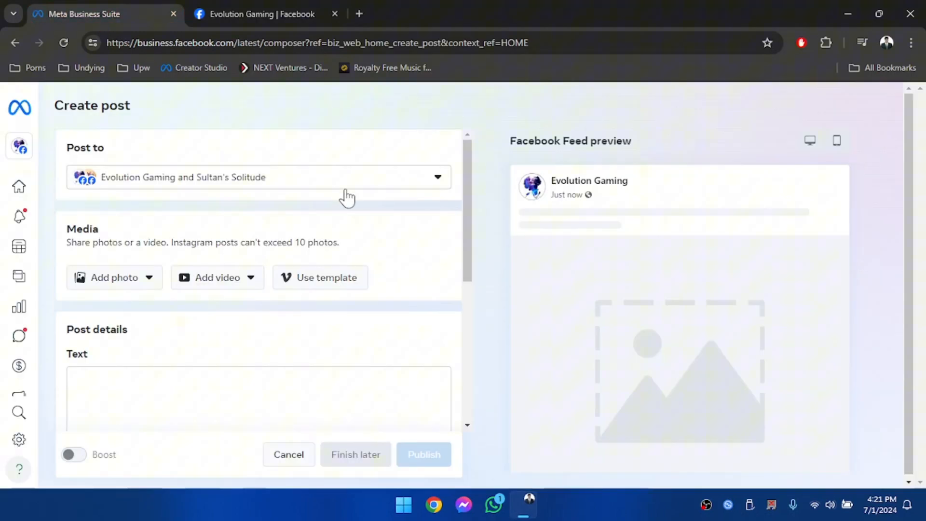
pyautogui.click(258, 177)
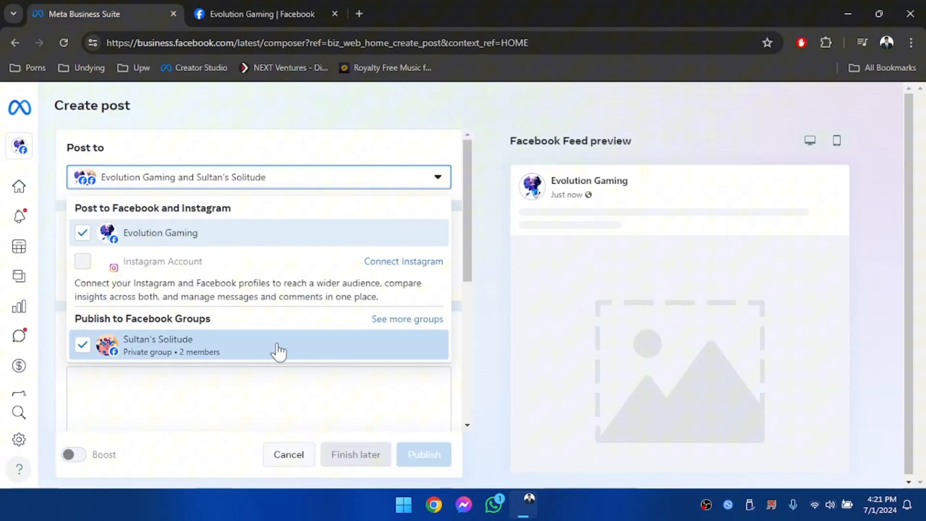